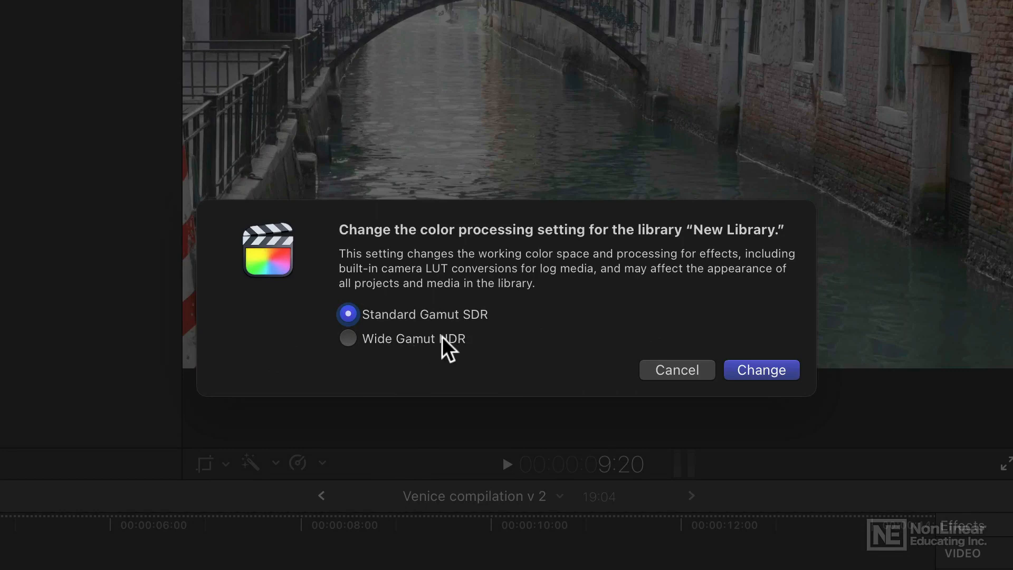
pyautogui.moveTo(461, 316)
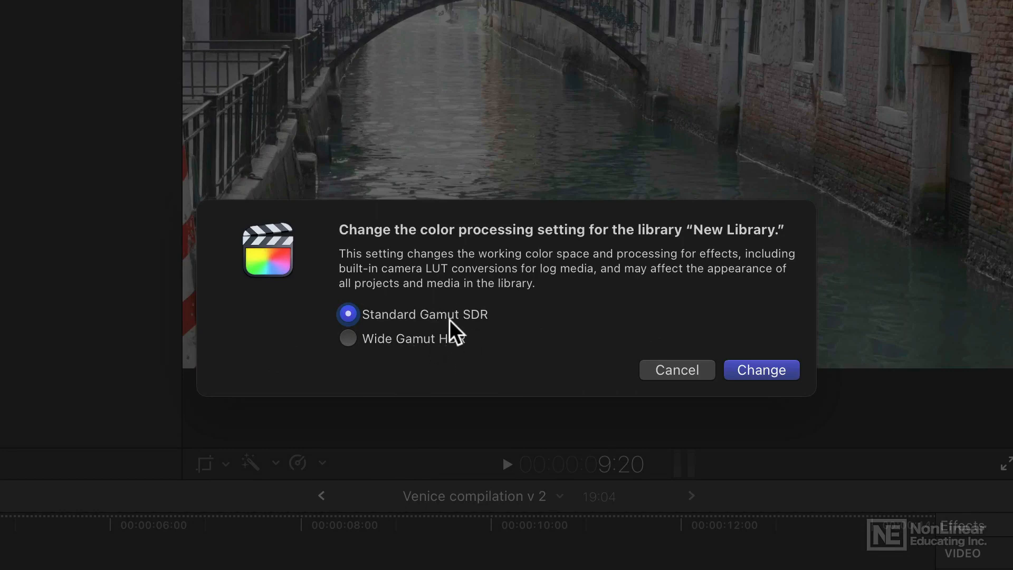
pyautogui.moveTo(448, 357)
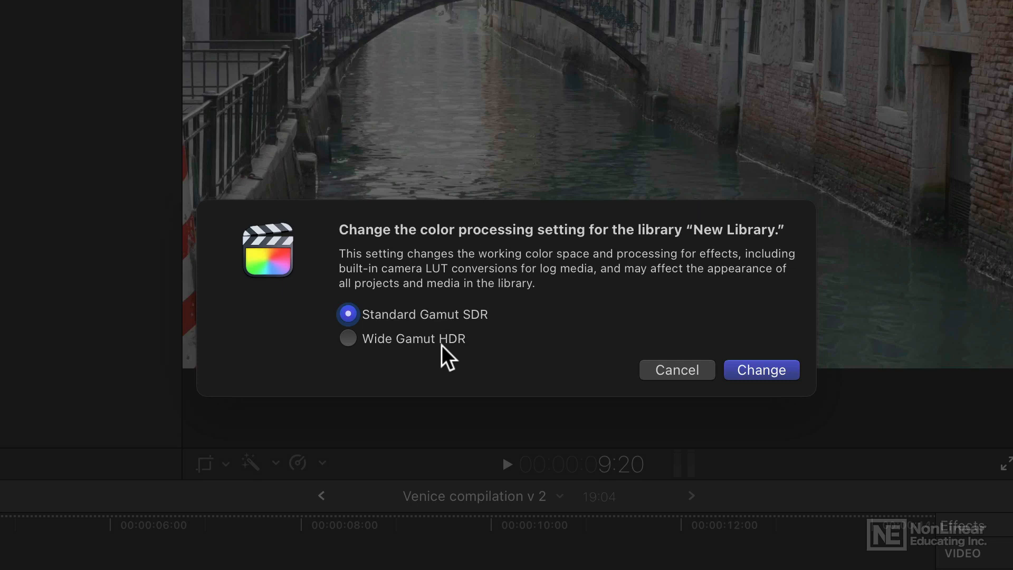
pyautogui.moveTo(444, 354)
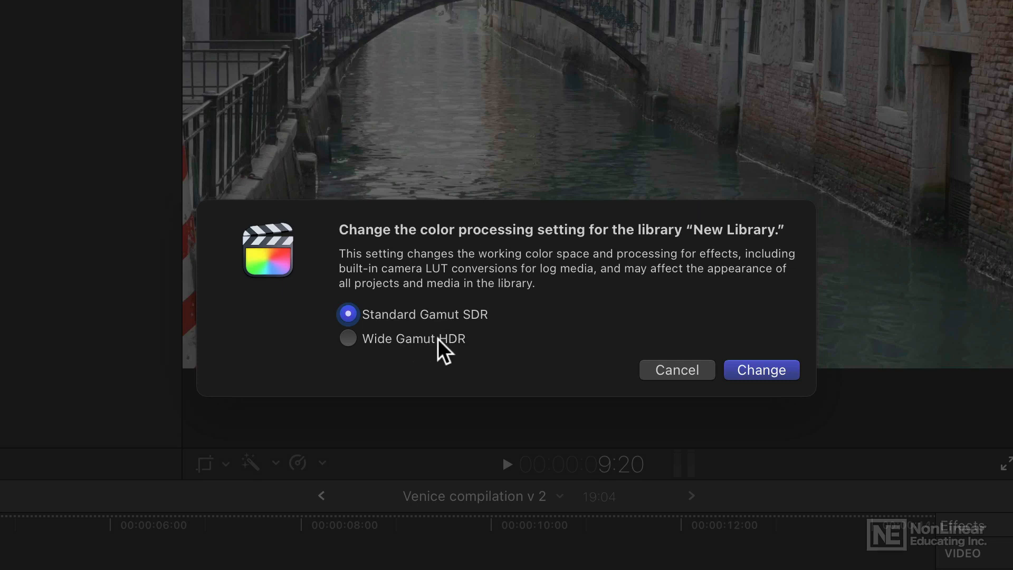
pyautogui.moveTo(465, 346)
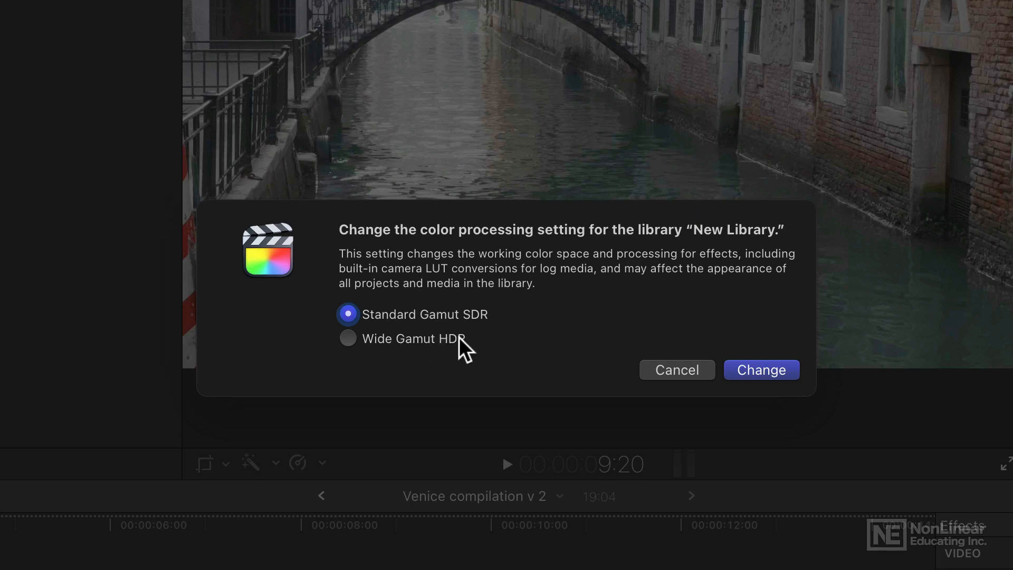
pyautogui.moveTo(474, 336)
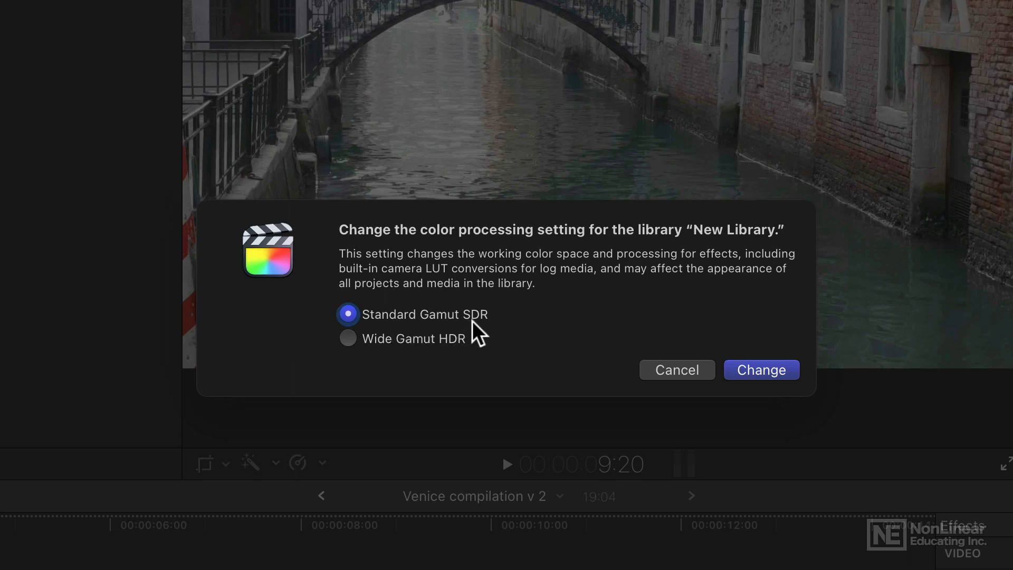
pyautogui.moveTo(676, 381)
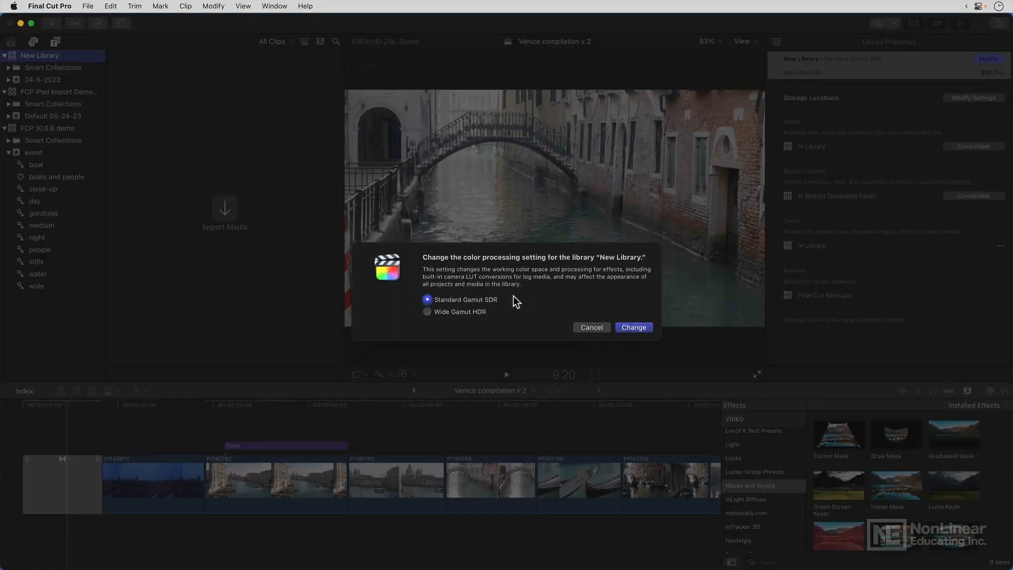
# Cancel the color processing change so New Library stays at Standard Gamut SDR
pyautogui.click(633, 327)
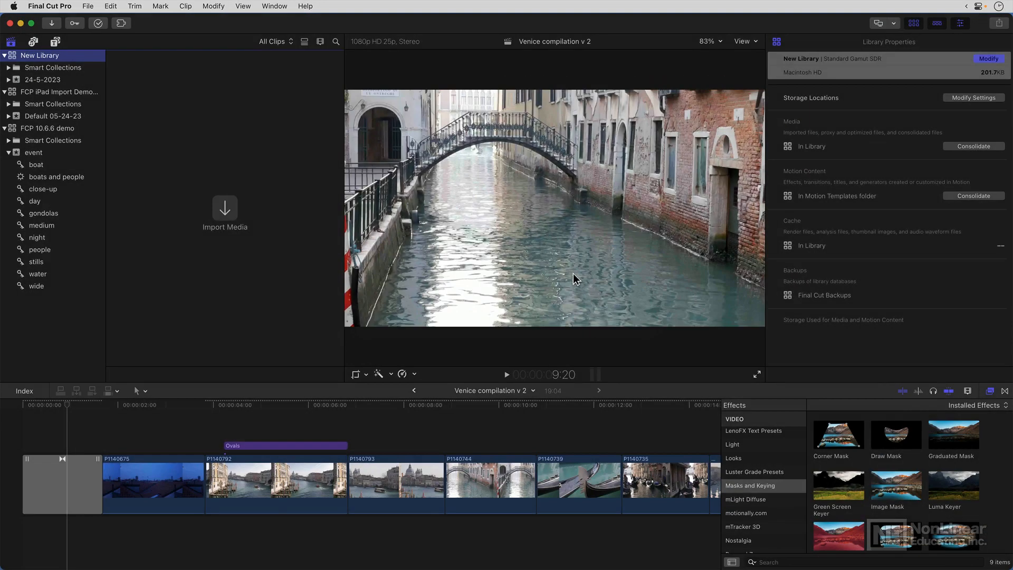
pyautogui.click(43, 79)
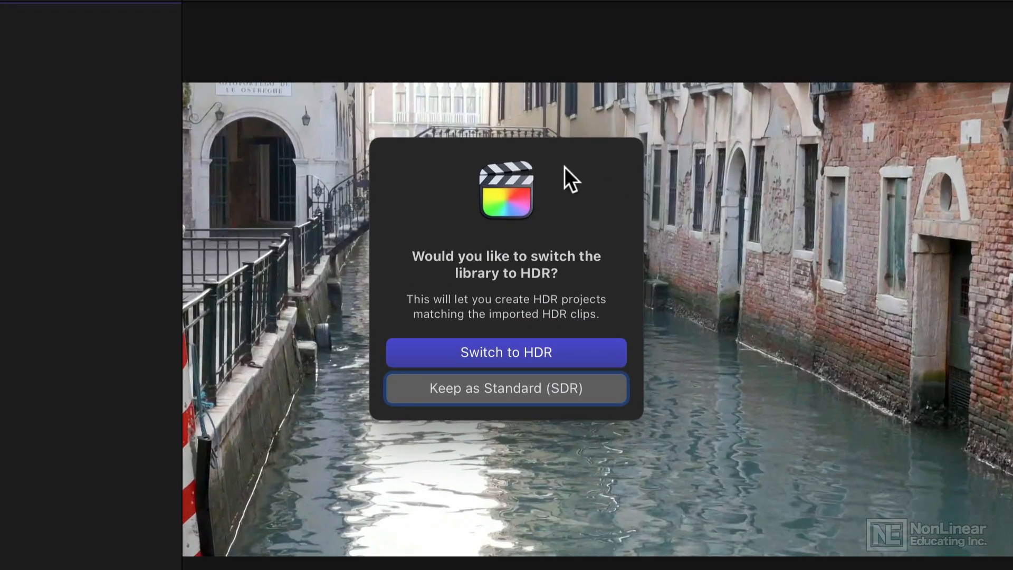
pyautogui.moveTo(633, 272)
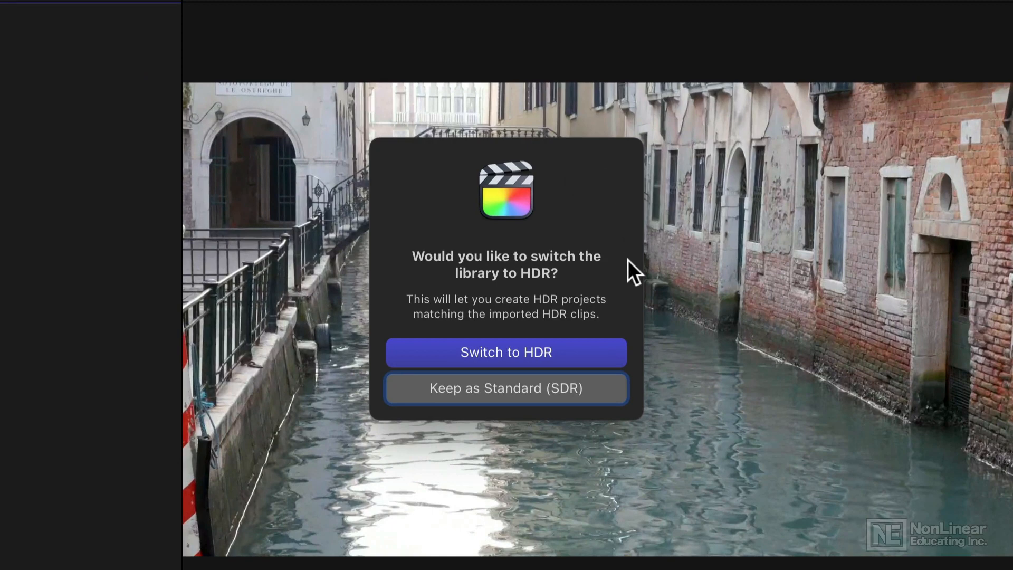
pyautogui.moveTo(597, 269)
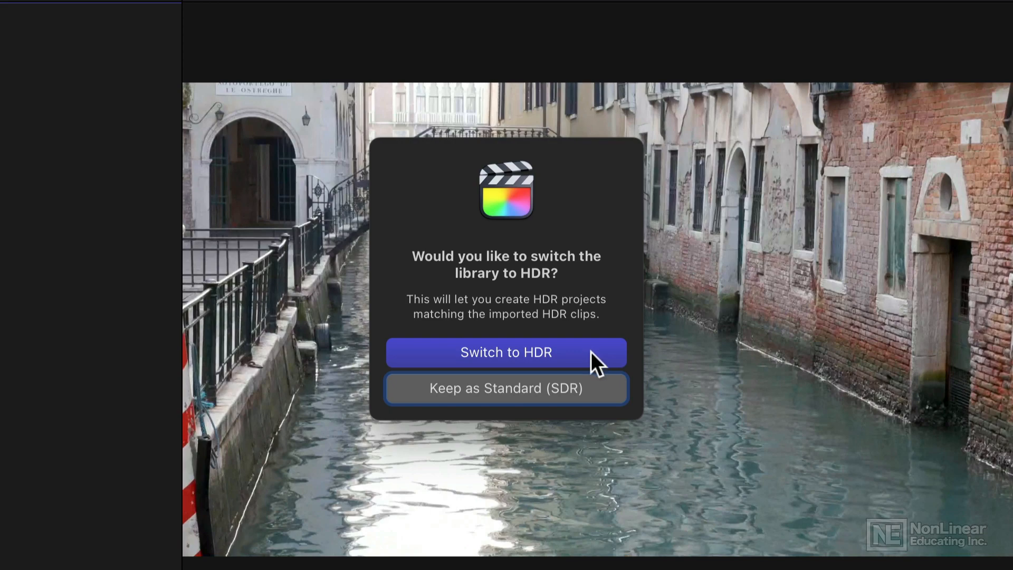
# Answer the imported HDR clips prompt with Switch to HDR for the library
pyautogui.click(506, 352)
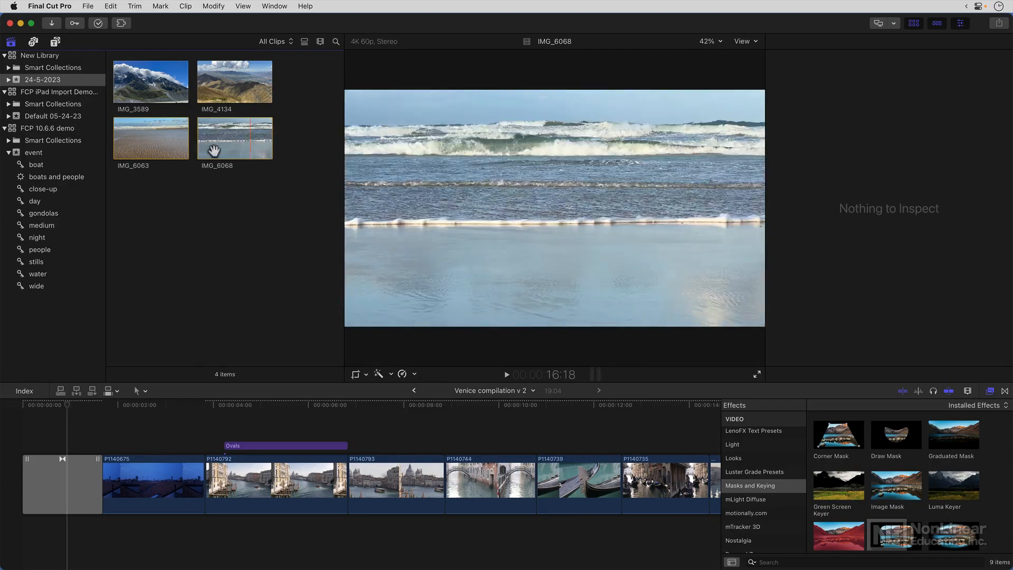
# Preview the imported clips IMG_4134 and IMG_3589 in the viewer, then go to File > New
pyautogui.click(234, 81)
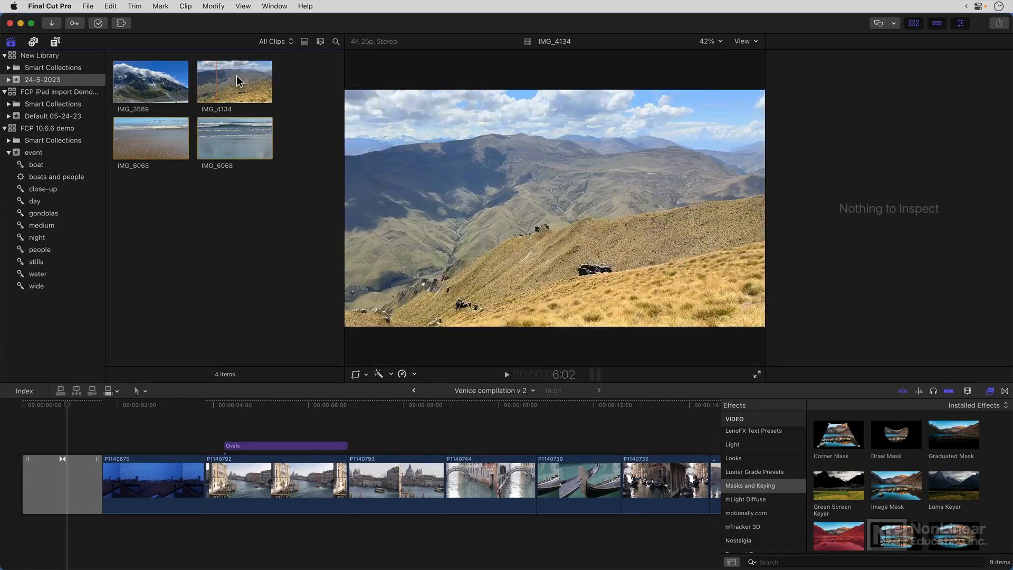
pyautogui.click(150, 81)
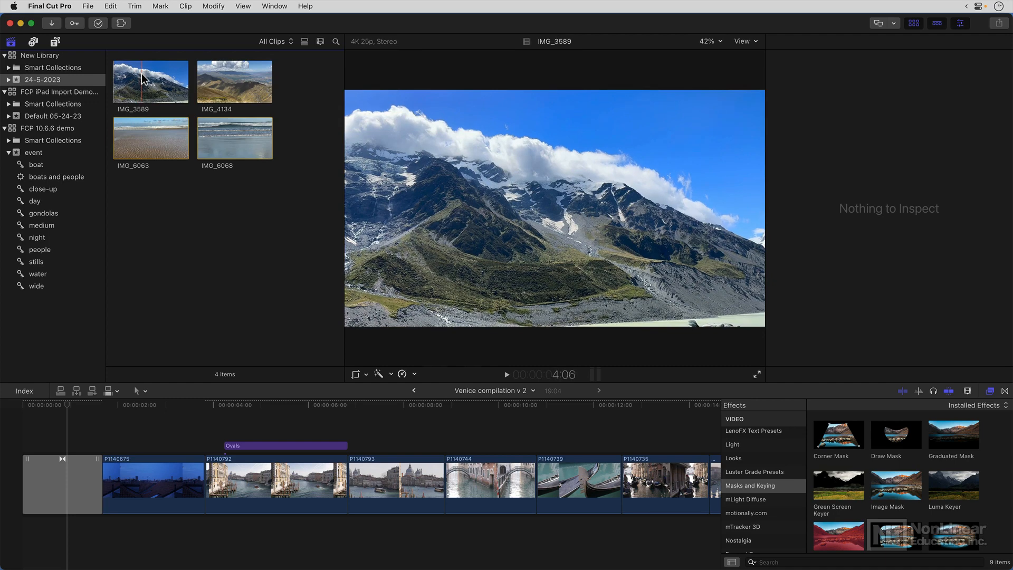
pyautogui.click(87, 6)
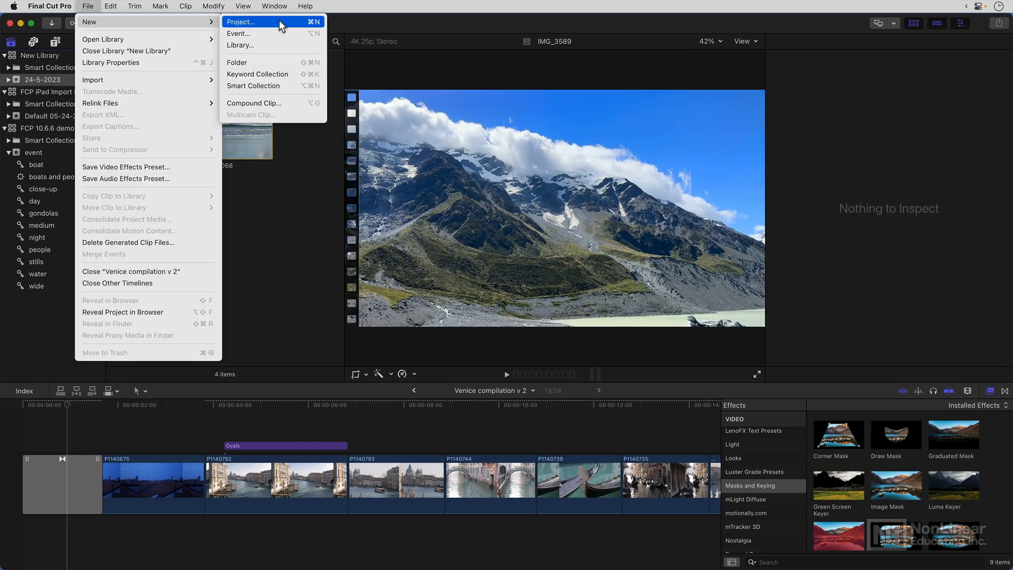
# Create a new project 'SDR timeline' with Standard – Rec. 709 color space in the 24-5-2023 event
pyautogui.click(241, 21)
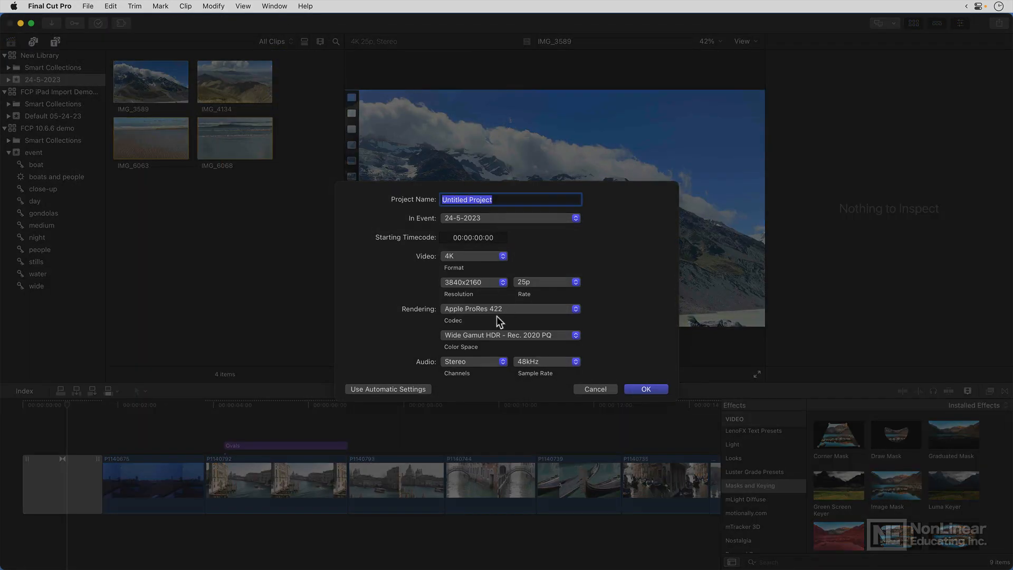
pyautogui.click(510, 334)
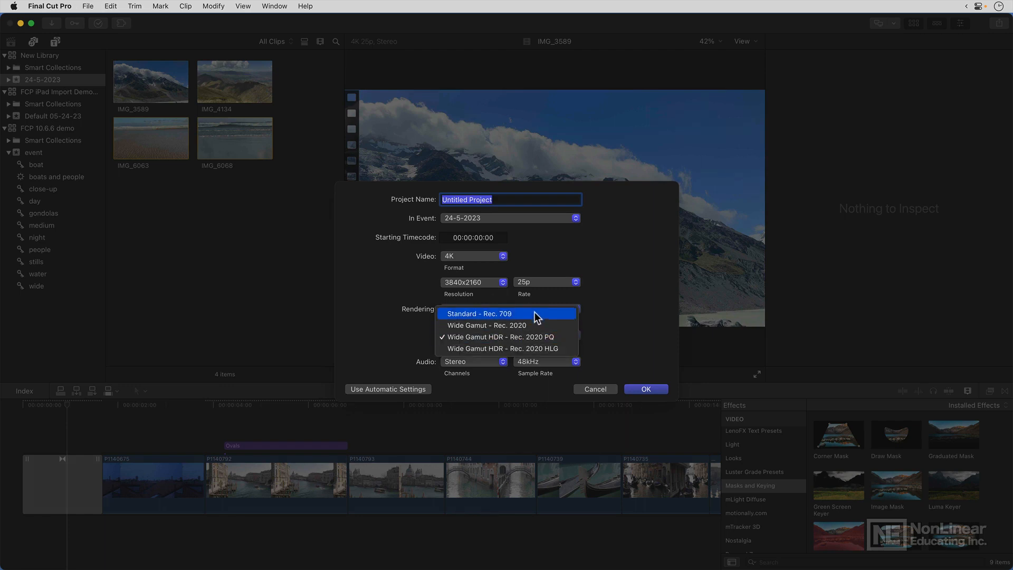
pyautogui.click(481, 313)
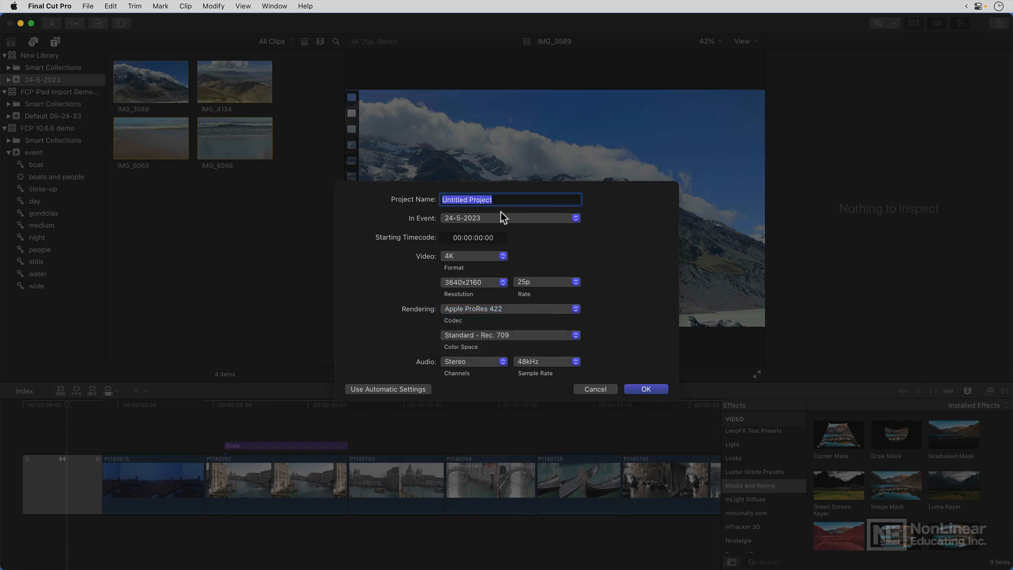
pyautogui.click(645, 390)
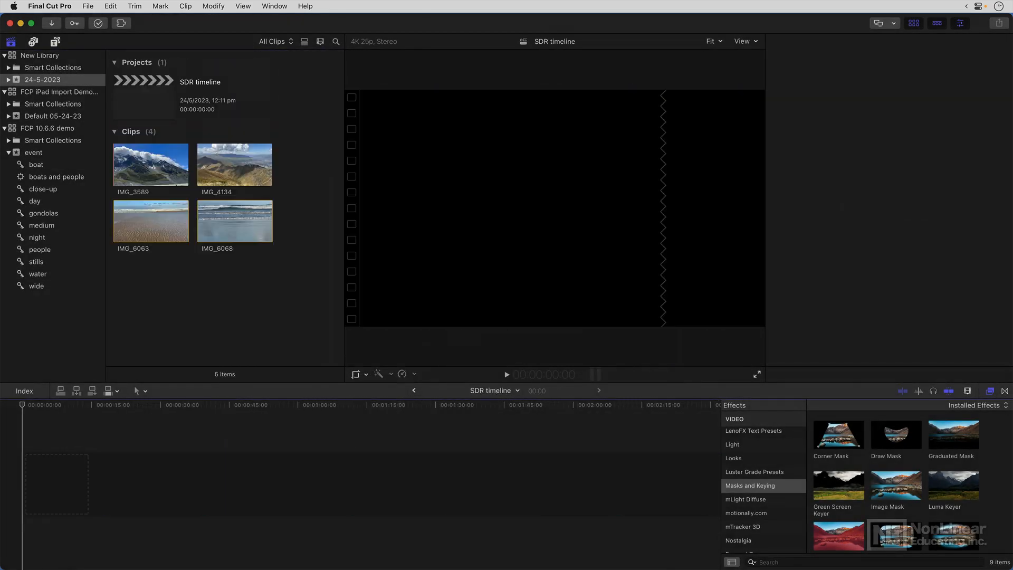
# Place IMG_3589 at the start of the SDR timeline and show its Video inspector color conform
pyautogui.click(150, 165)
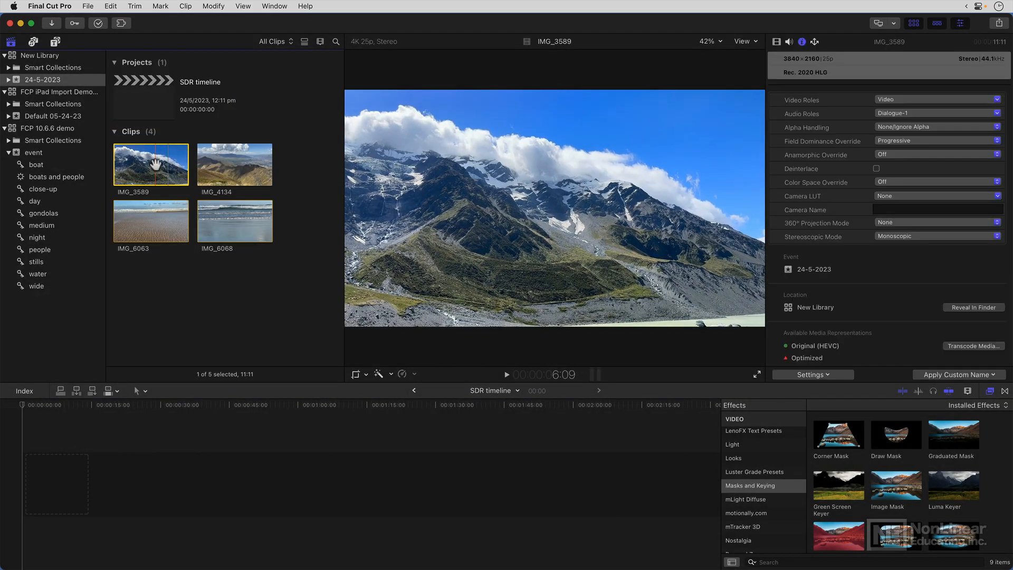
pyautogui.moveTo(150, 164); pyautogui.dragTo(48, 485)
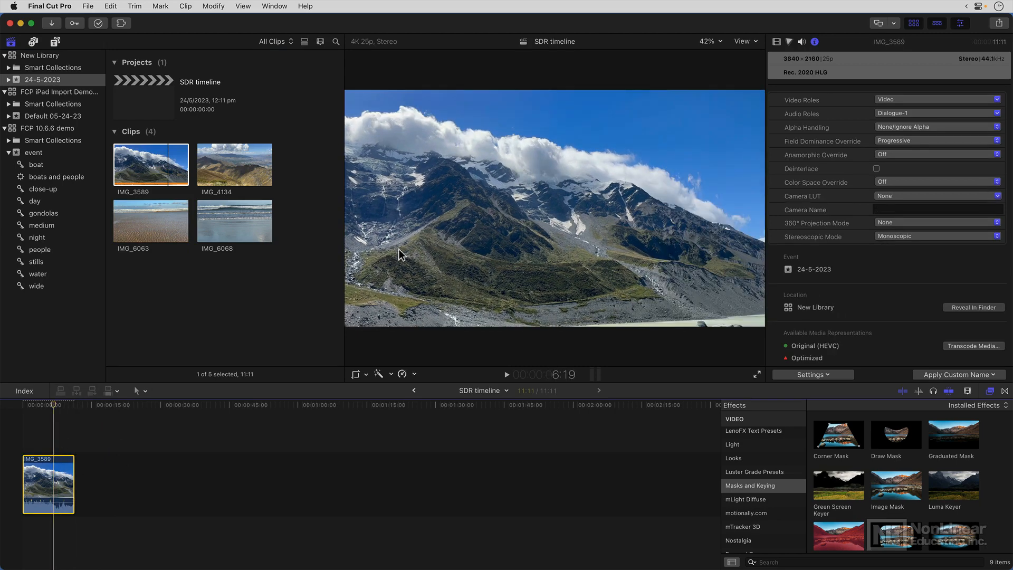
pyautogui.moveTo(468, 261)
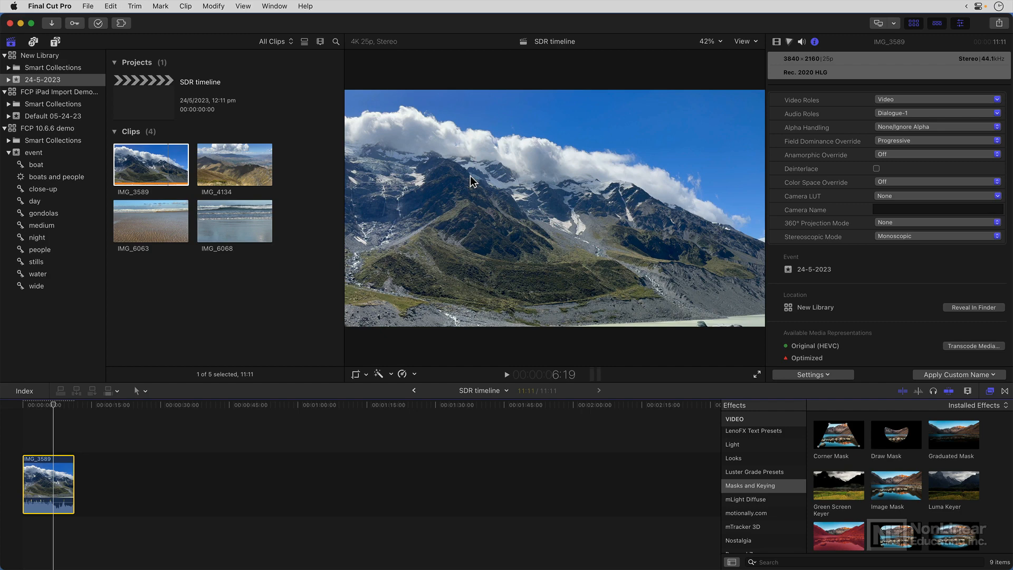
pyautogui.click(778, 41)
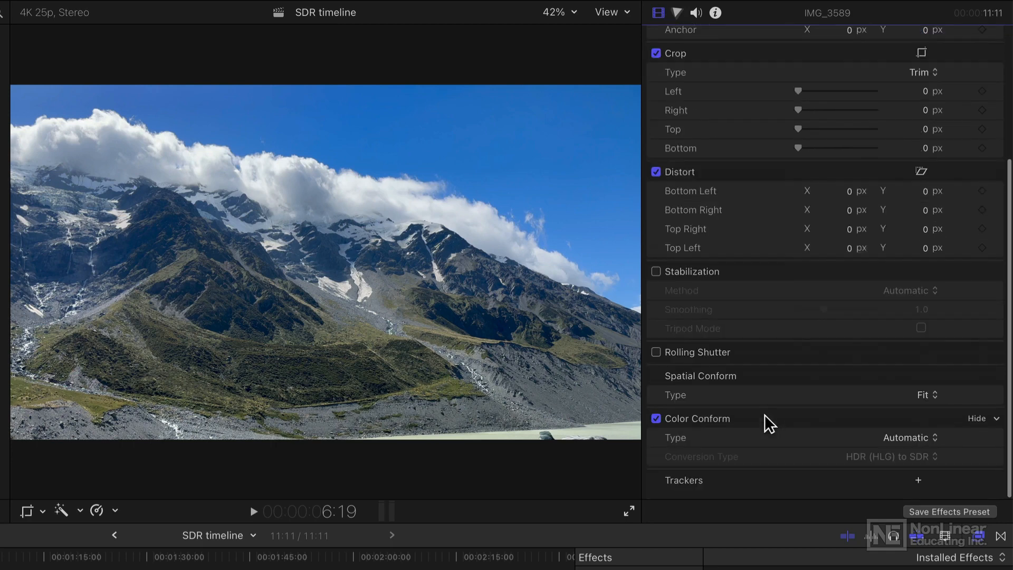
pyautogui.moveTo(662, 431)
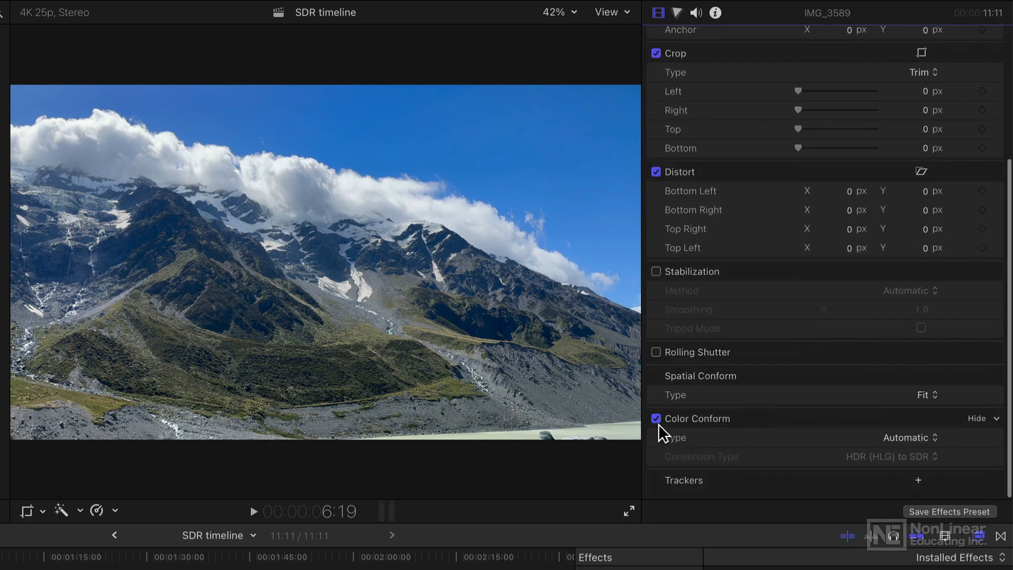
pyautogui.moveTo(718, 432)
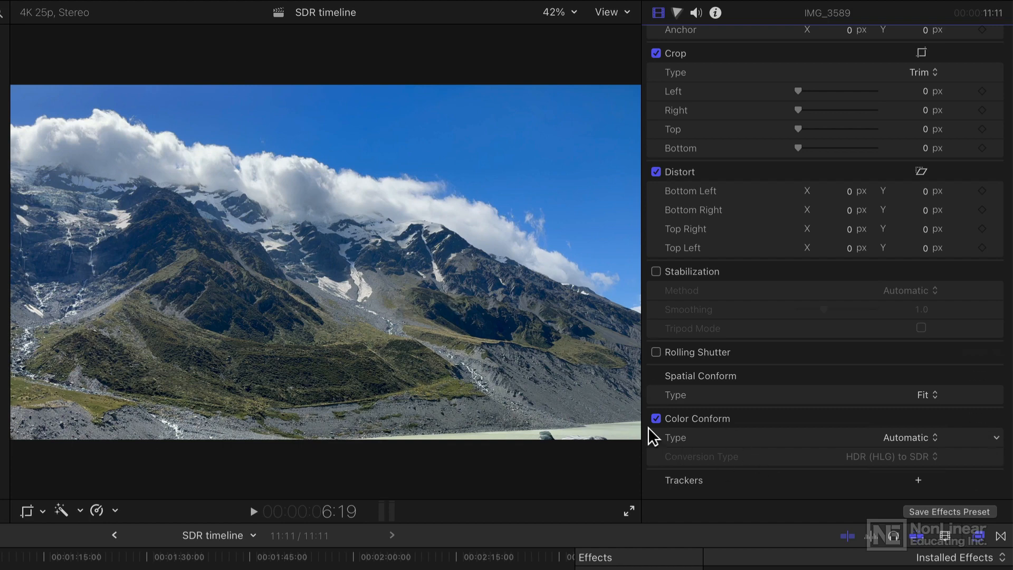
pyautogui.click(656, 418)
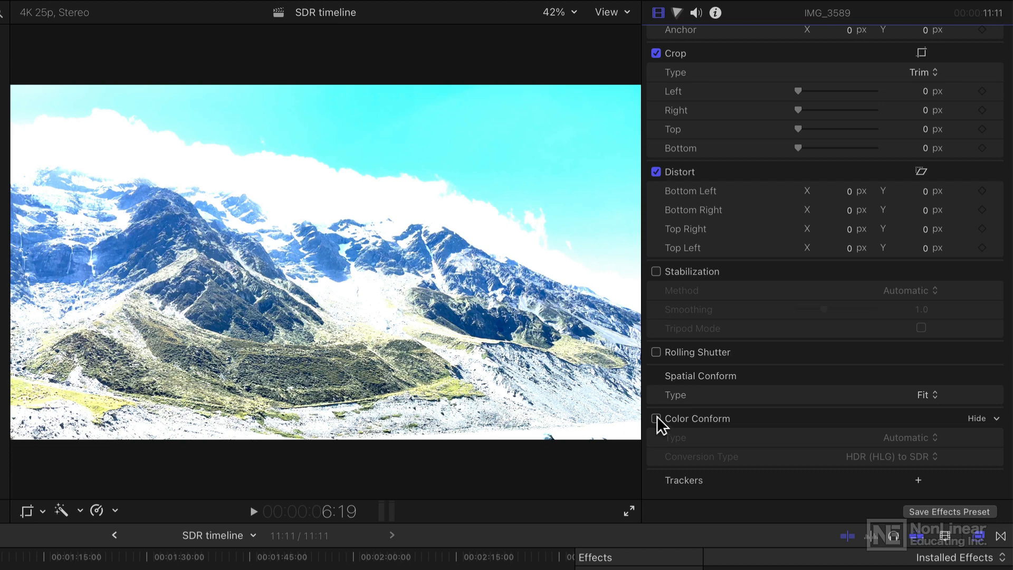
pyautogui.click(656, 418)
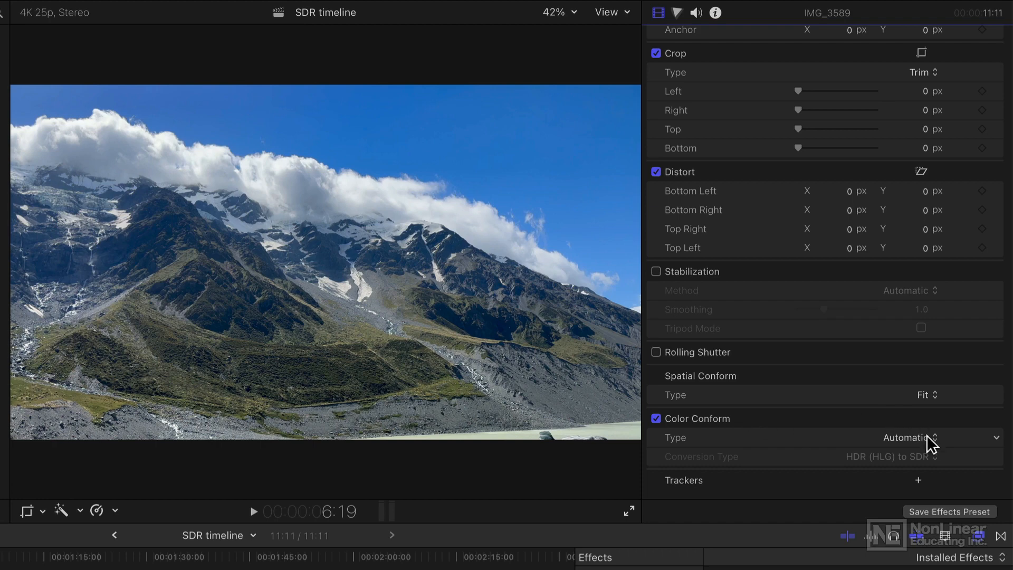
pyautogui.click(911, 437)
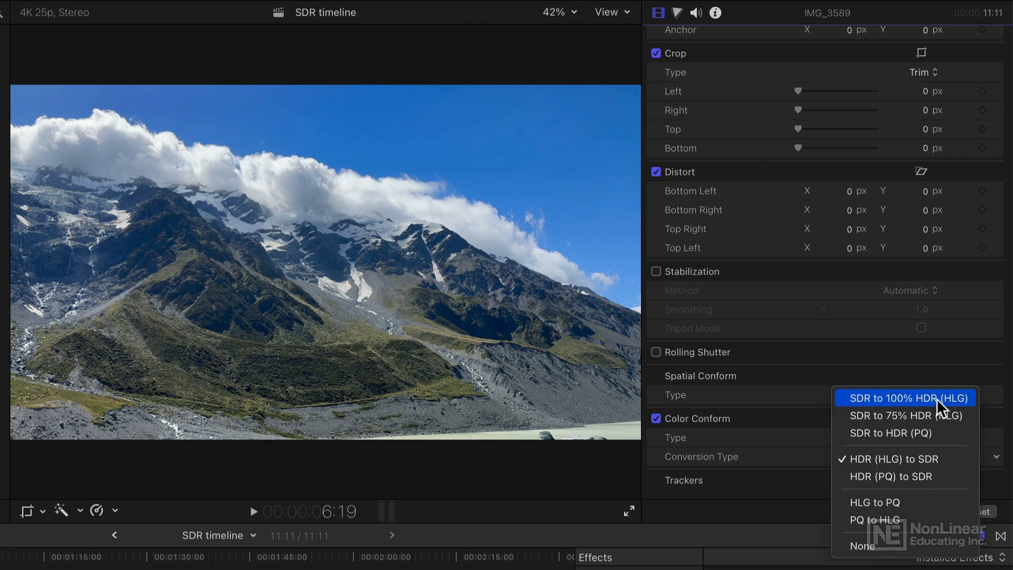
pyautogui.moveTo(937, 442)
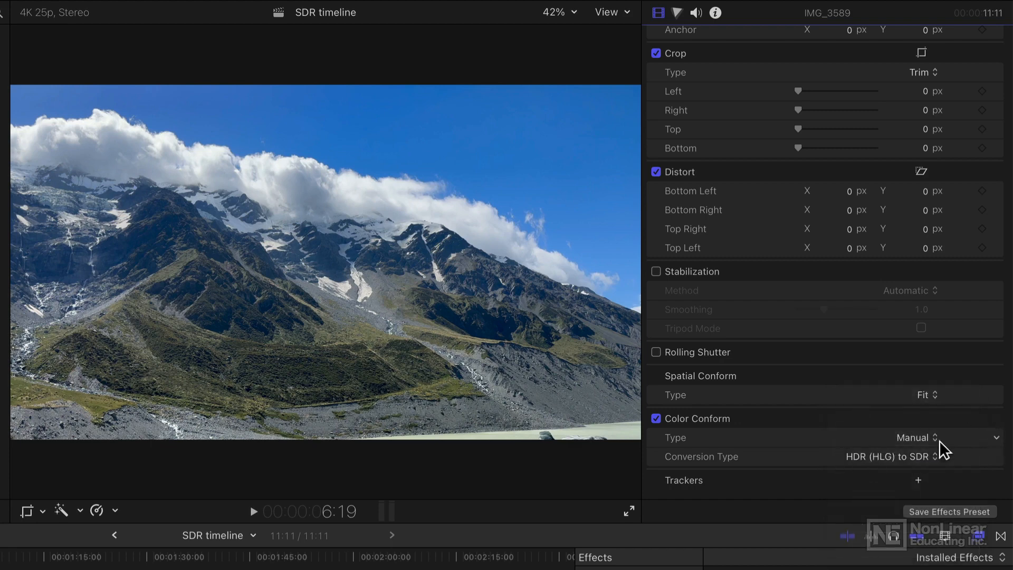
pyautogui.click(913, 437)
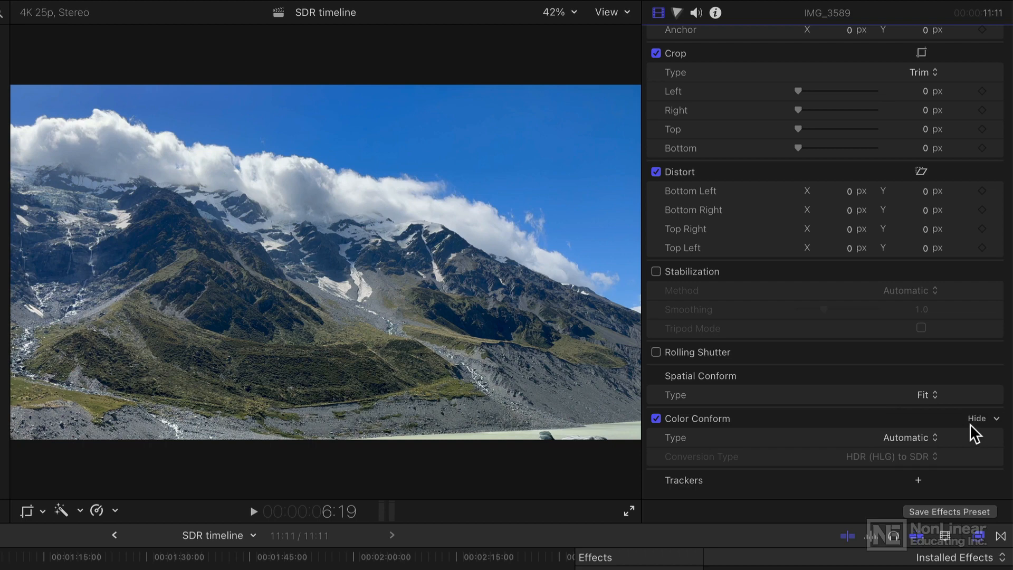
pyautogui.moveTo(848, 420)
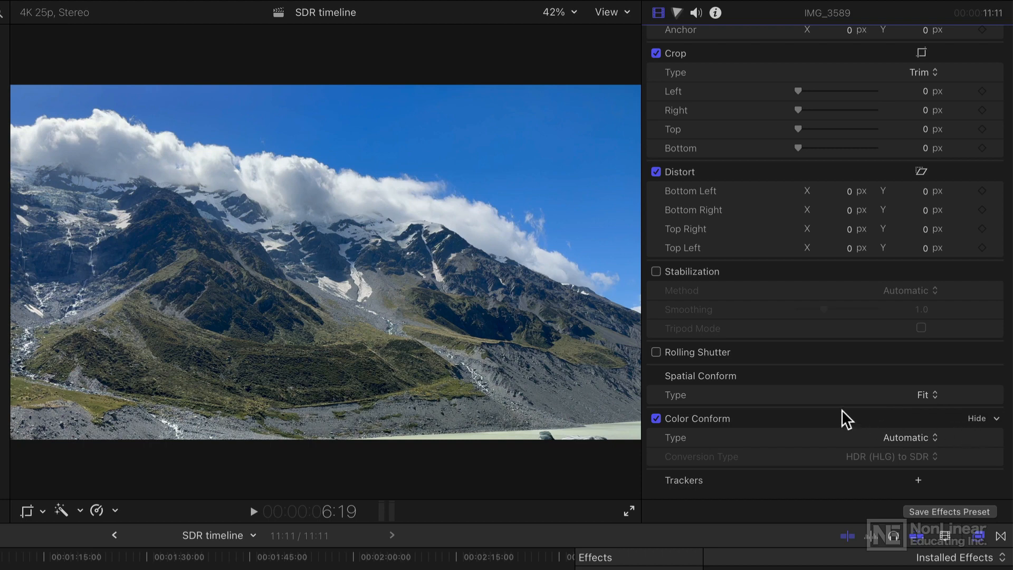